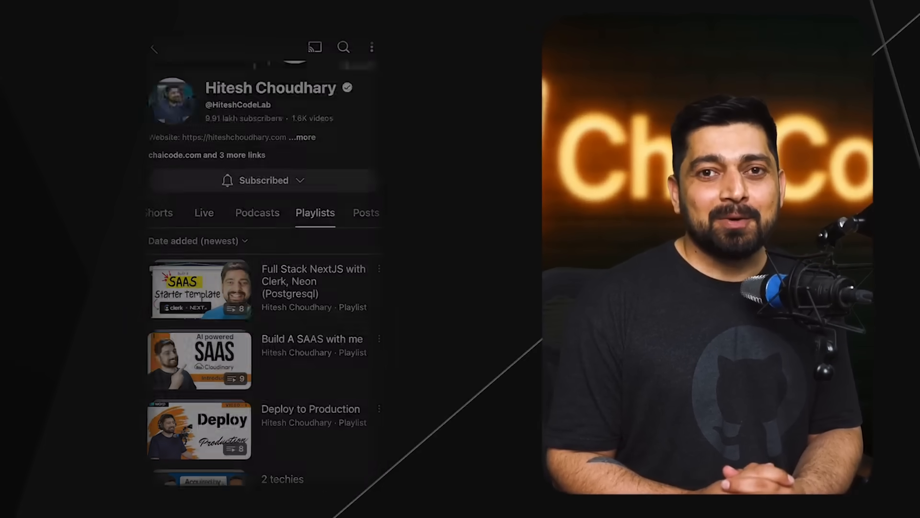
scroll(down, 3)
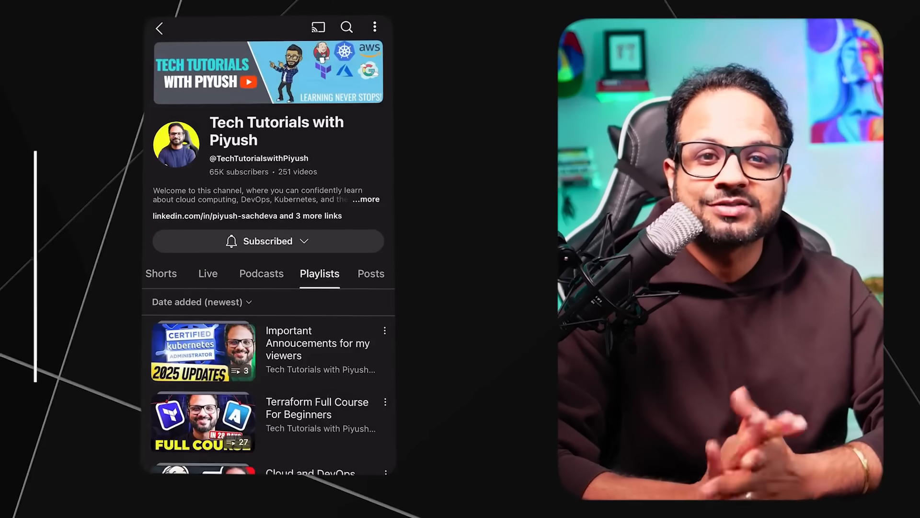
scroll(down, 3)
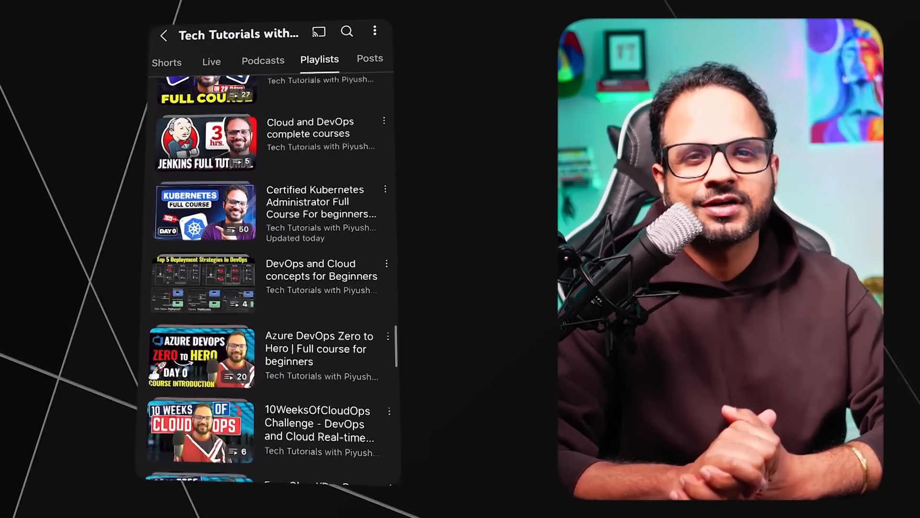
scroll(down, 3)
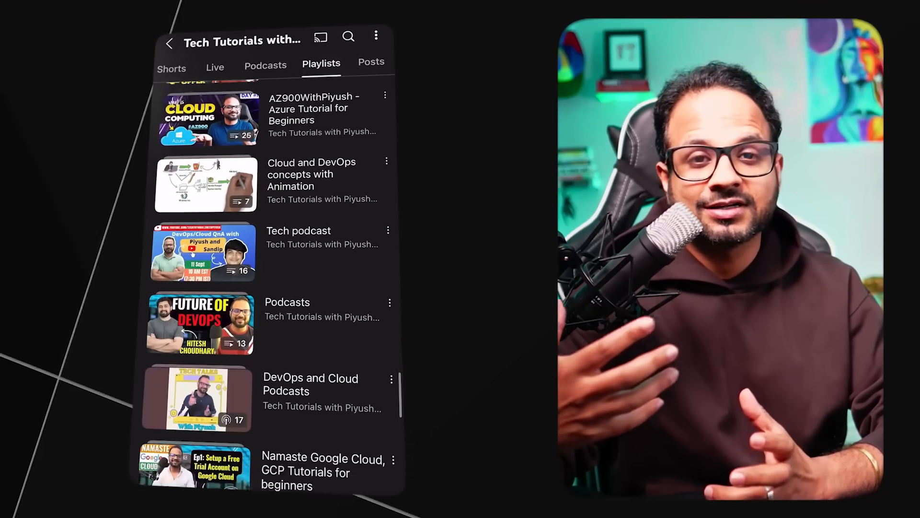
scroll(down, 3)
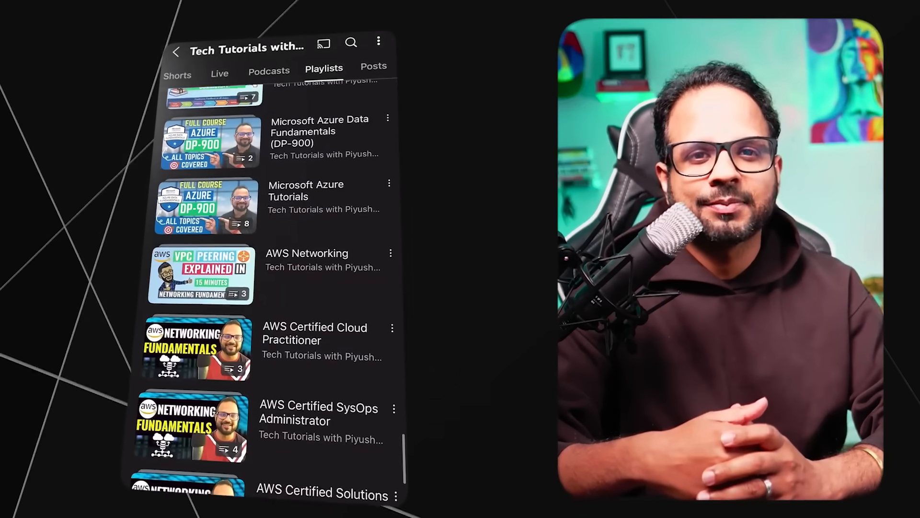